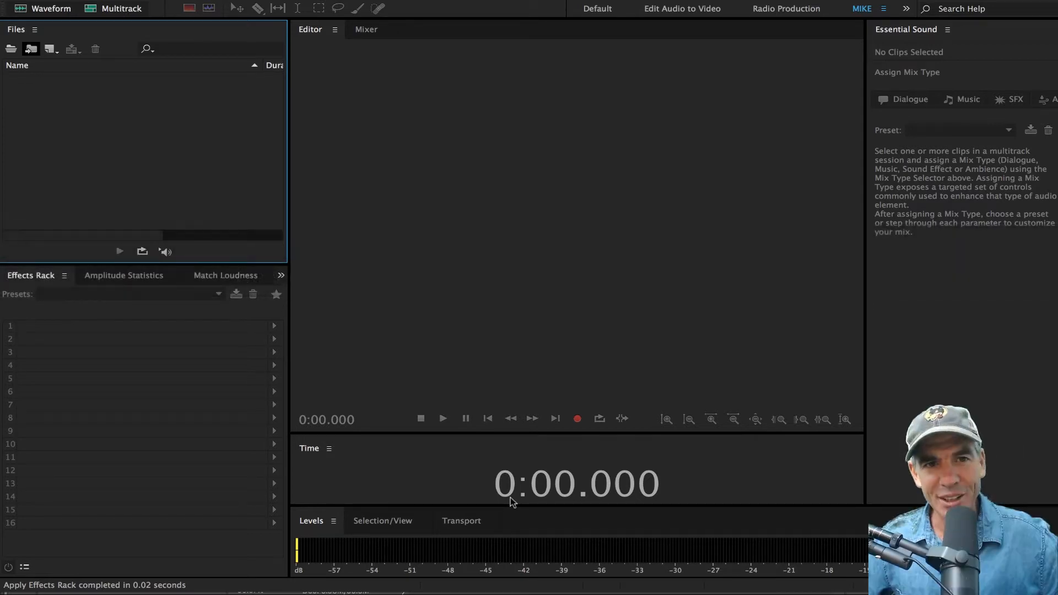
Open the New Audio File dialog from File > New > Audio File
{"action": "left_click", "coordinate": [154, 7]}
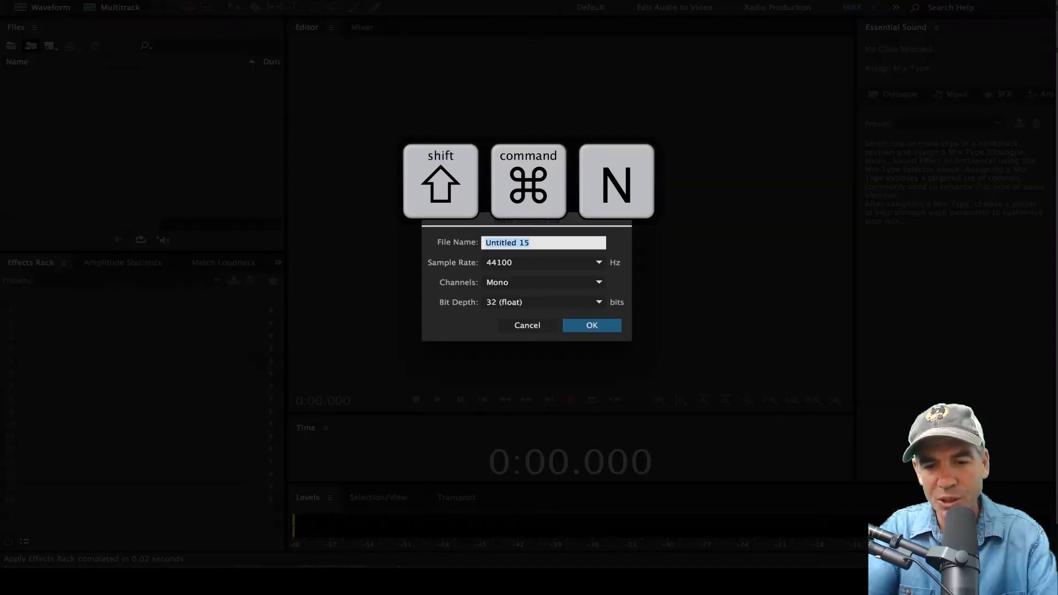
Create a 44100 Hz, mono, 32-bit float audio file named 'High Pass'
{"action": "type", "text": "High Pass"}
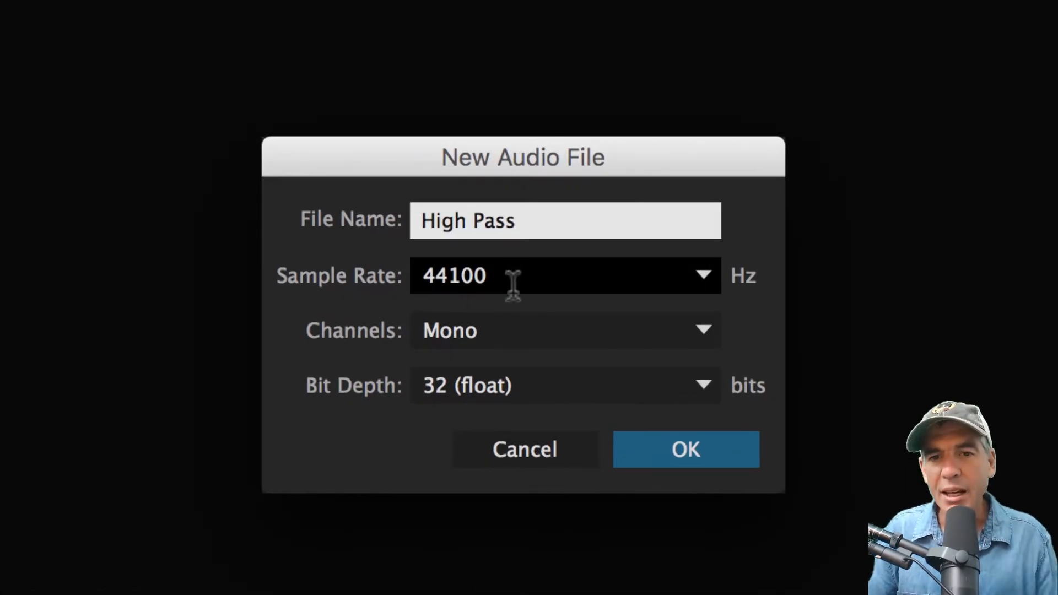
{"action": "mouse_move", "coordinate": [498, 361]}
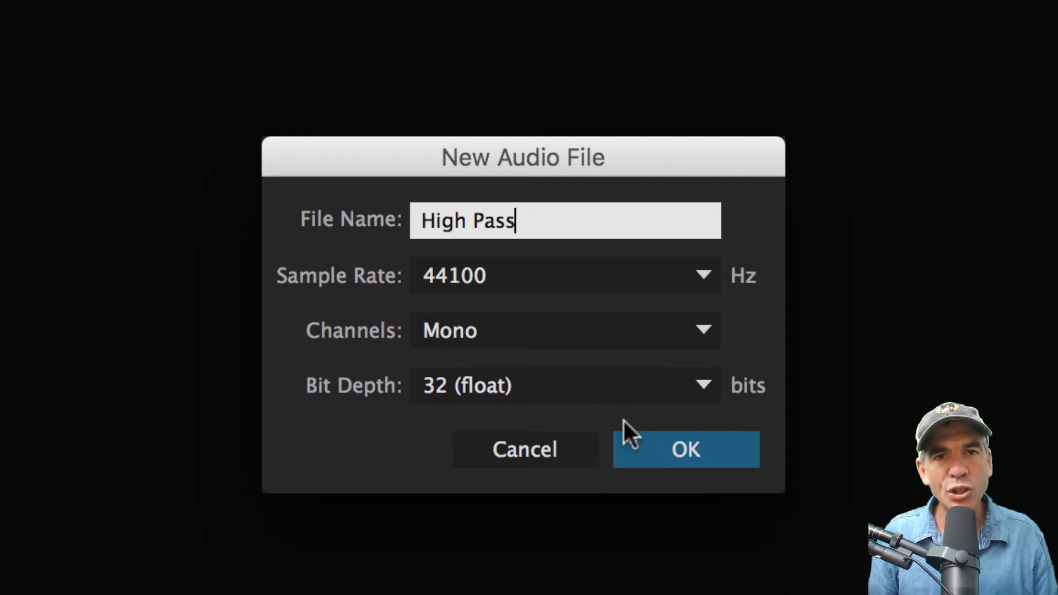
{"action": "left_click", "coordinate": [686, 450]}
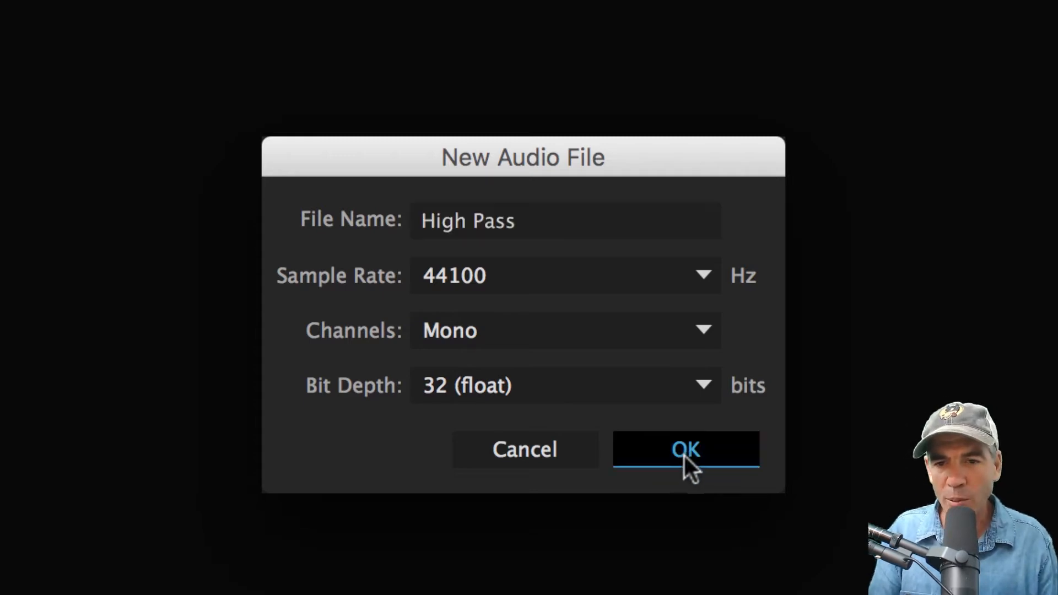
{"action": "left_click", "coordinate": [686, 449]}
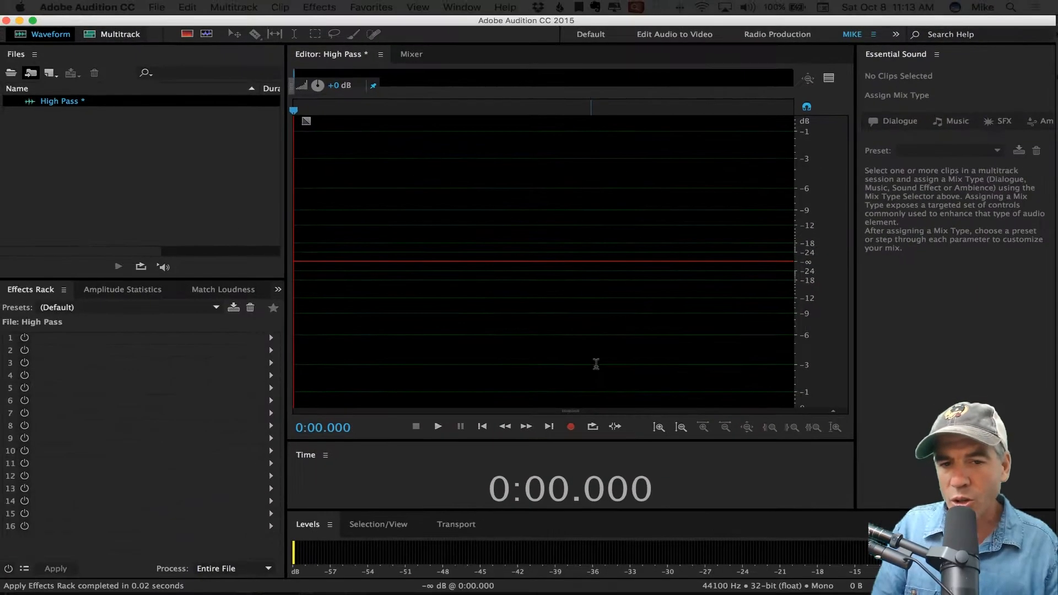
Turn on input metering so the microphone signal shows in the Levels panel
{"action": "key", "text": "option+i"}
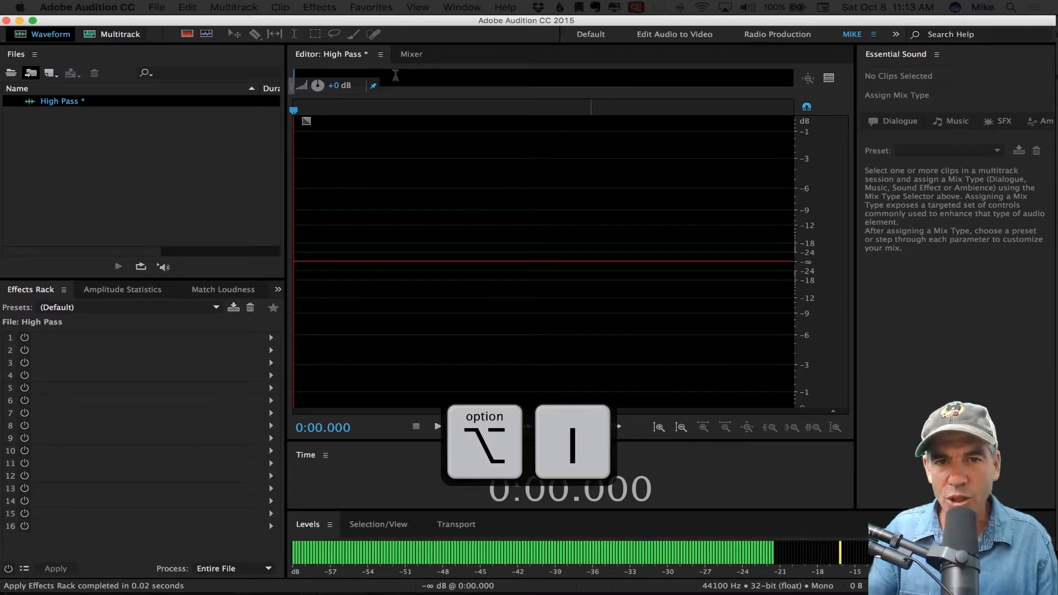
{"action": "left_click", "coordinate": [418, 7]}
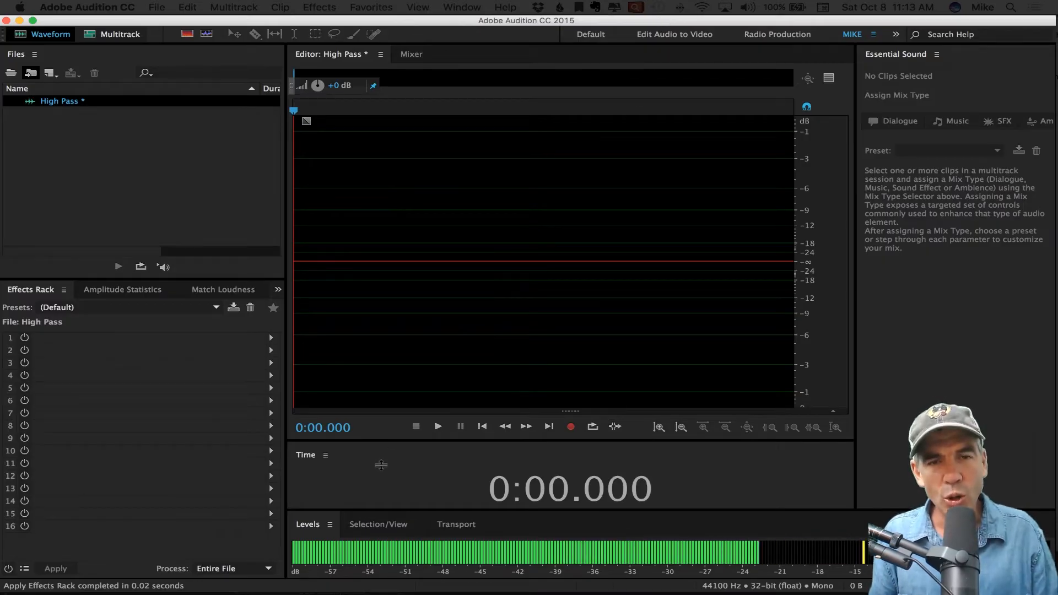
{"action": "key", "text": "shift+space"}
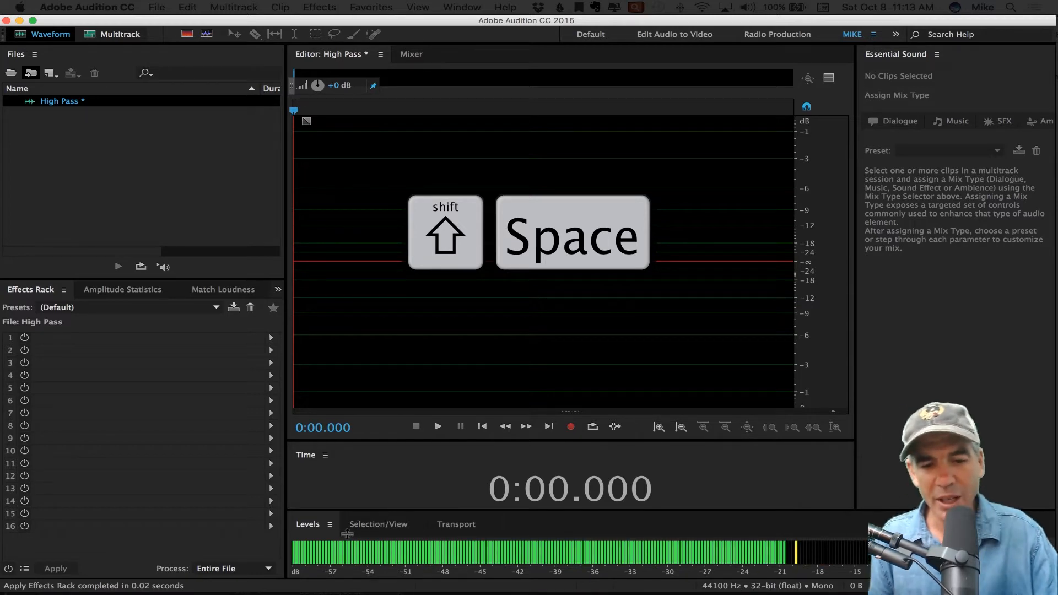
Record about twelve seconds of spoken voice, stop, and deselect the waveform
{"action": "key", "text": "shift+space"}
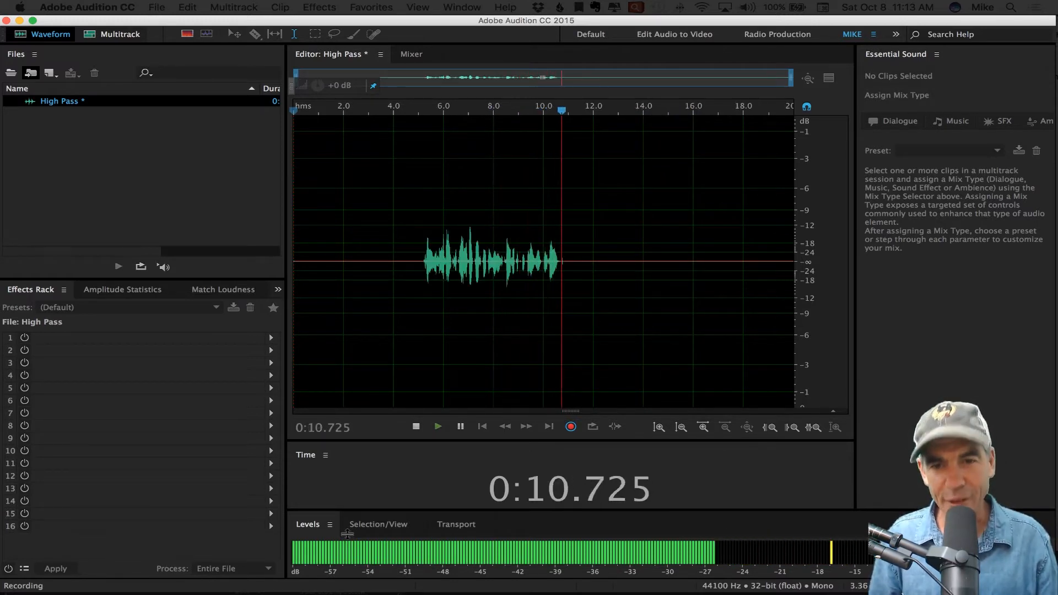
{"action": "left_click", "coordinate": [415, 427]}
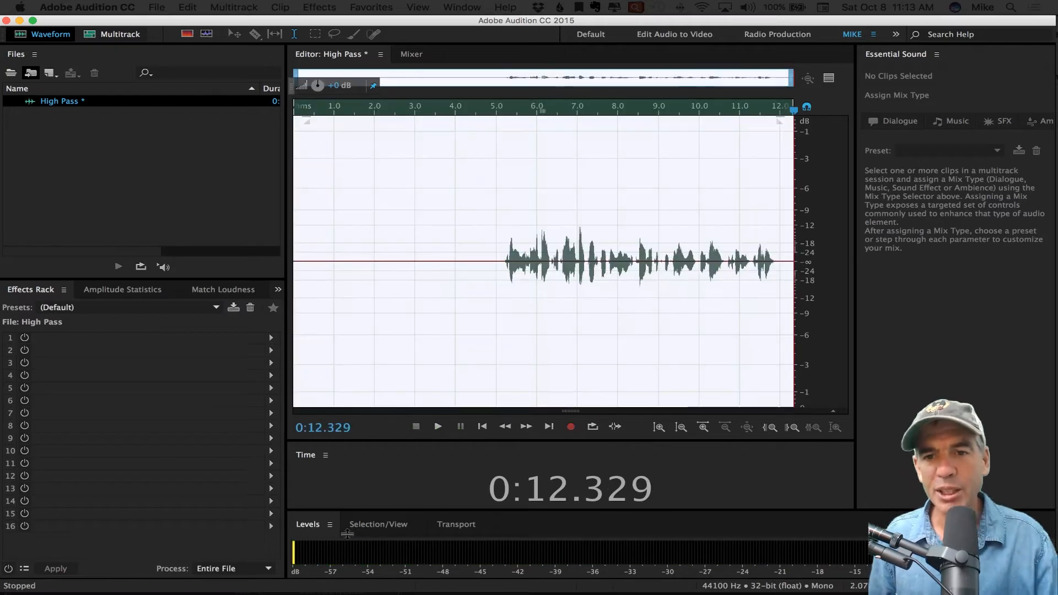
{"action": "left_click", "coordinate": [55, 569]}
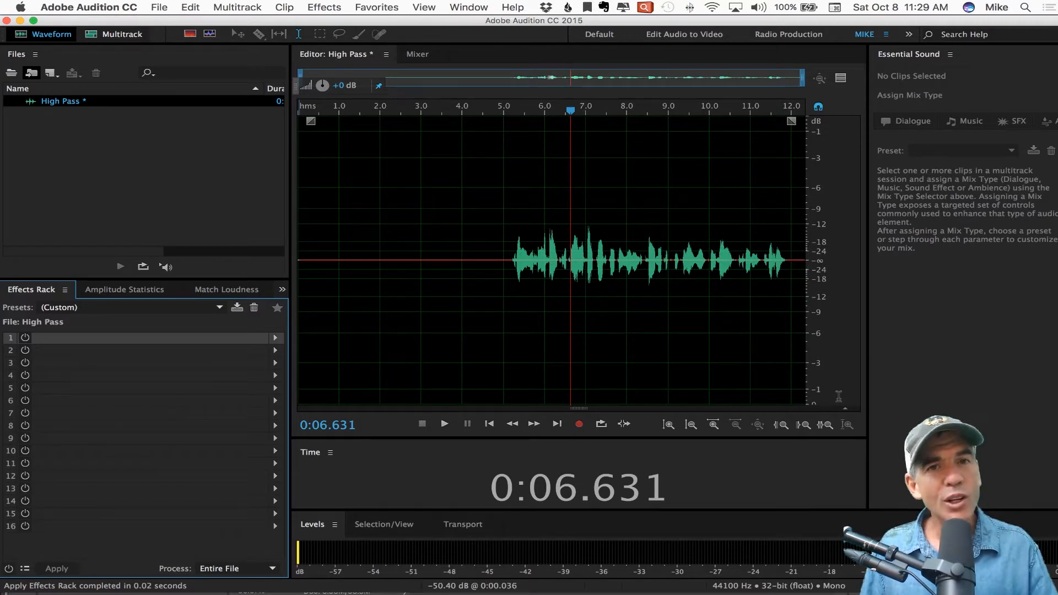
{"action": "left_click", "coordinate": [501, 256]}
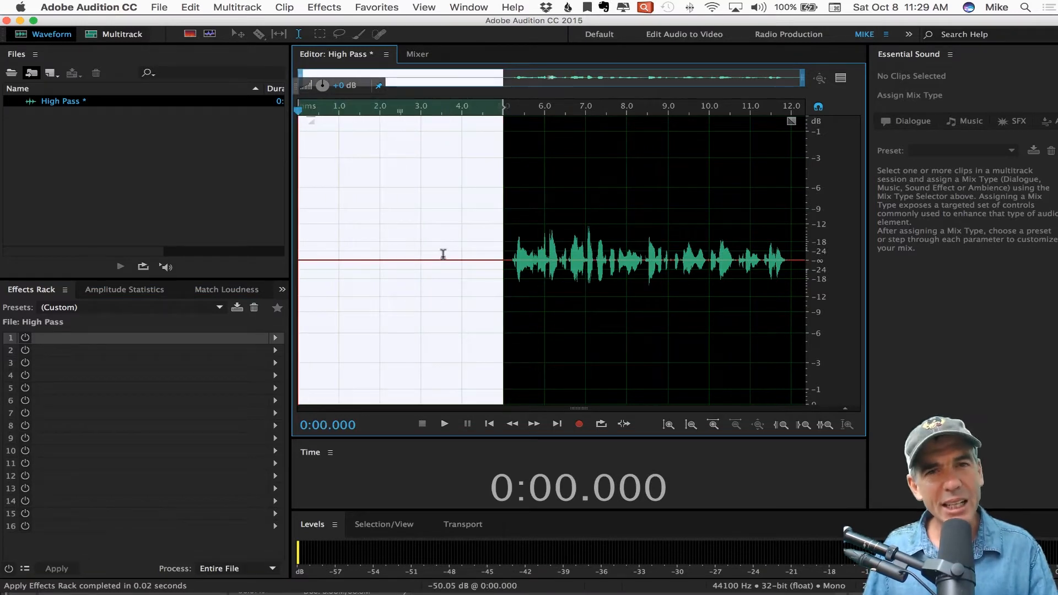
{"action": "mouse_move", "coordinate": [467, 268]}
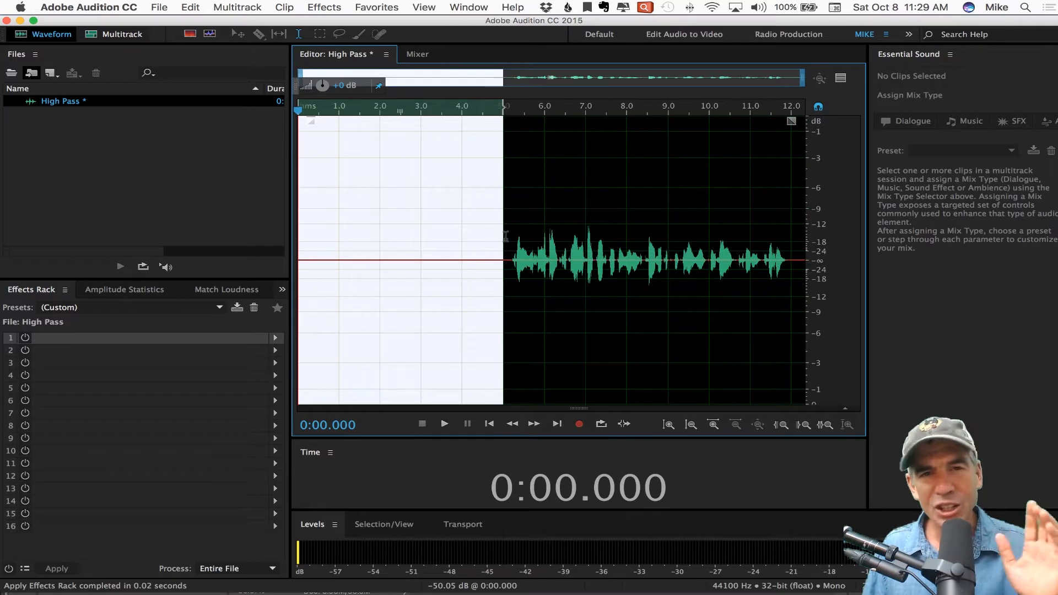
{"action": "mouse_move", "coordinate": [493, 233]}
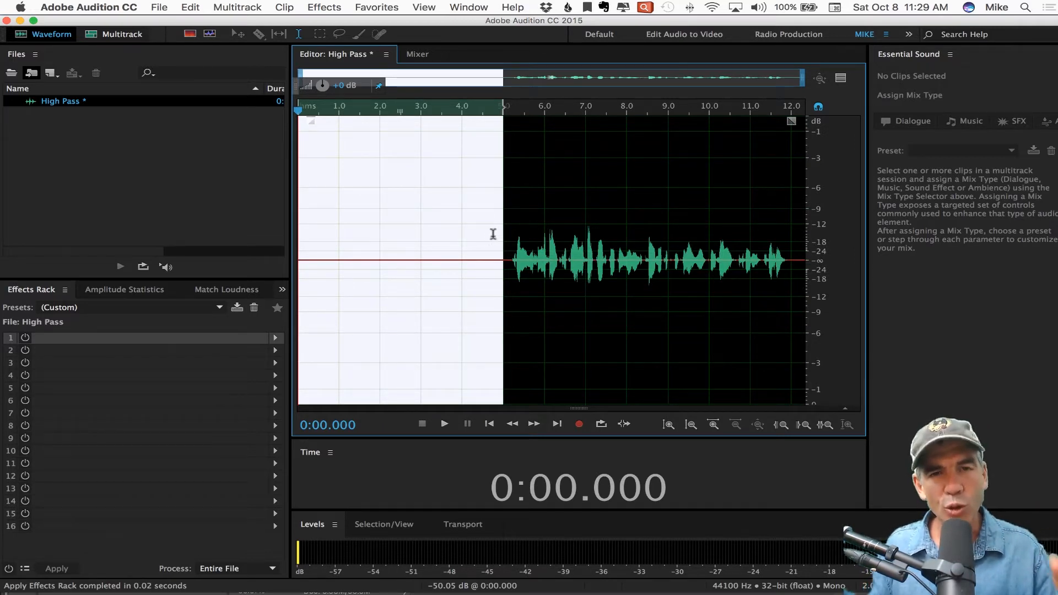
{"action": "mouse_move", "coordinate": [479, 244]}
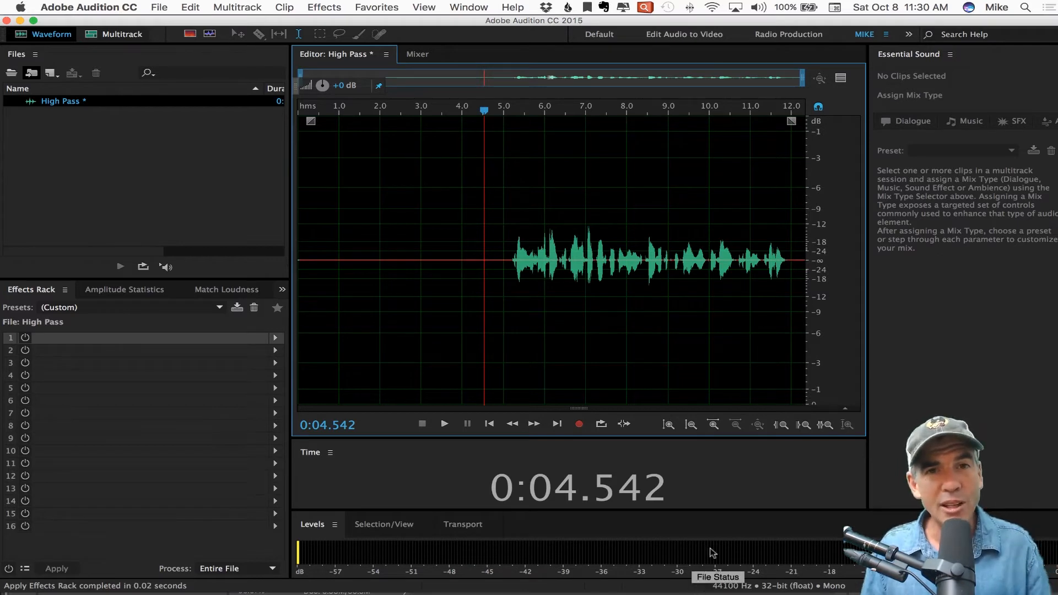
{"action": "mouse_move", "coordinate": [646, 279]}
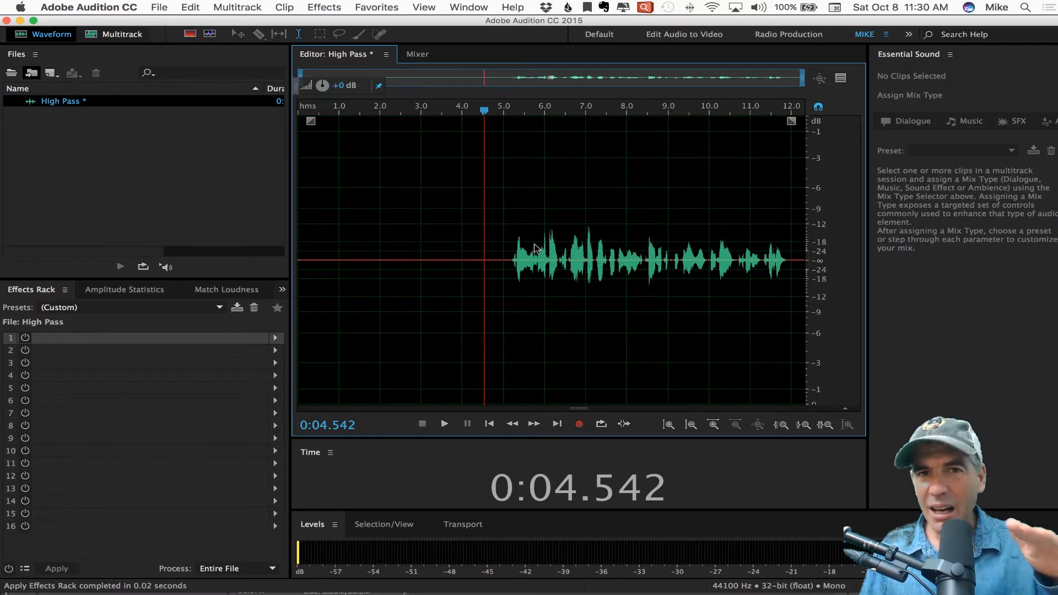
{"action": "mouse_move", "coordinate": [562, 272]}
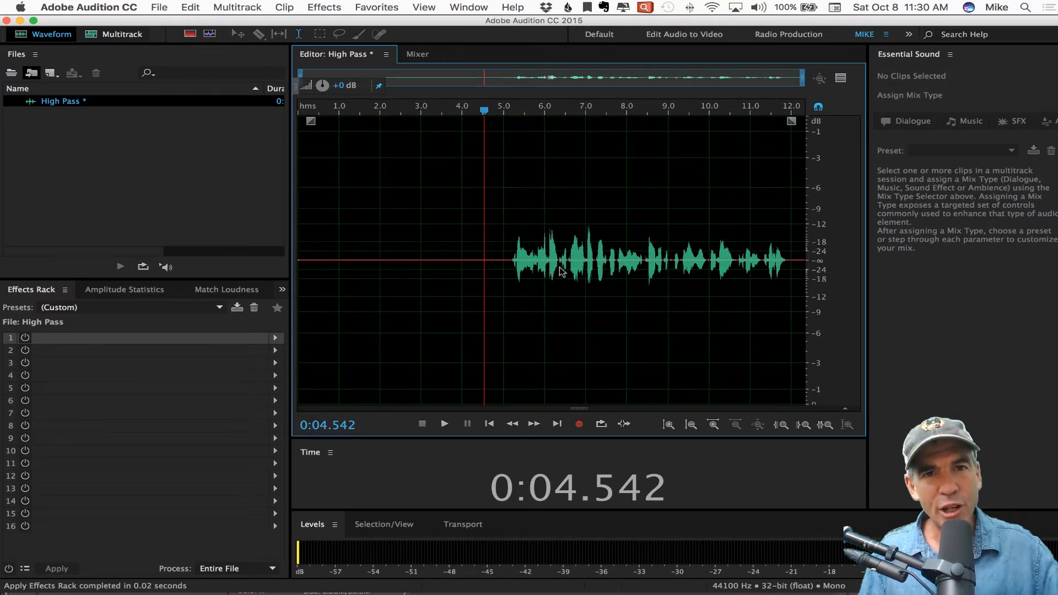
{"action": "mouse_move", "coordinate": [557, 278]}
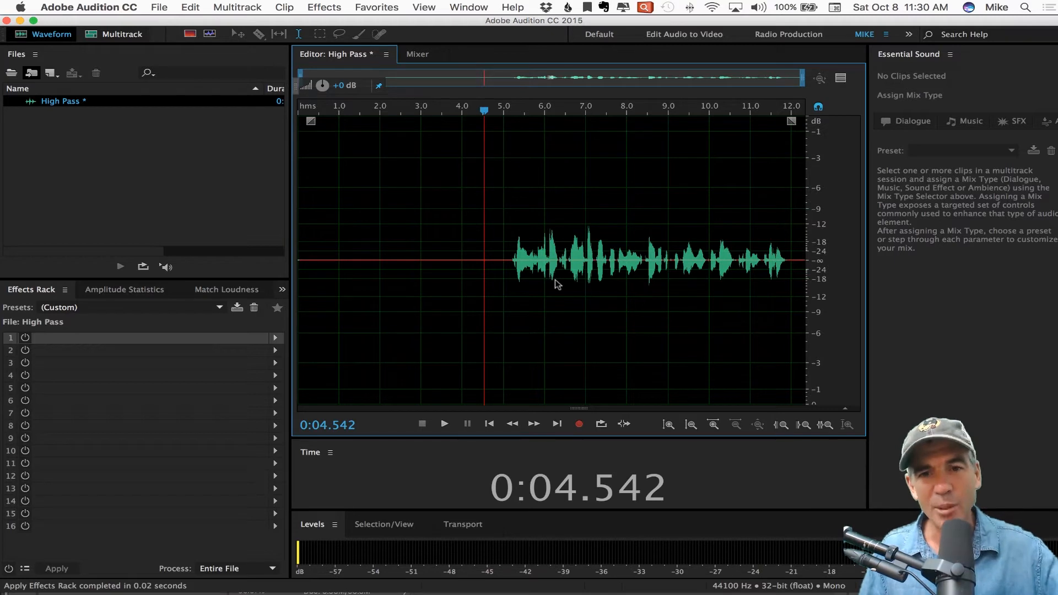
{"action": "mouse_move", "coordinate": [555, 287]}
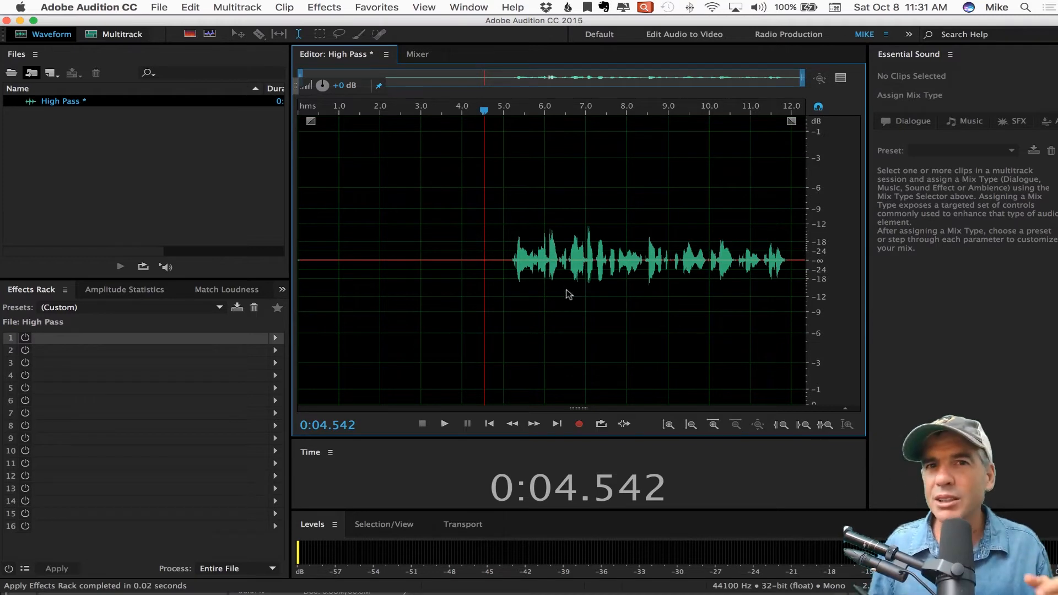
{"action": "mouse_move", "coordinate": [642, 292]}
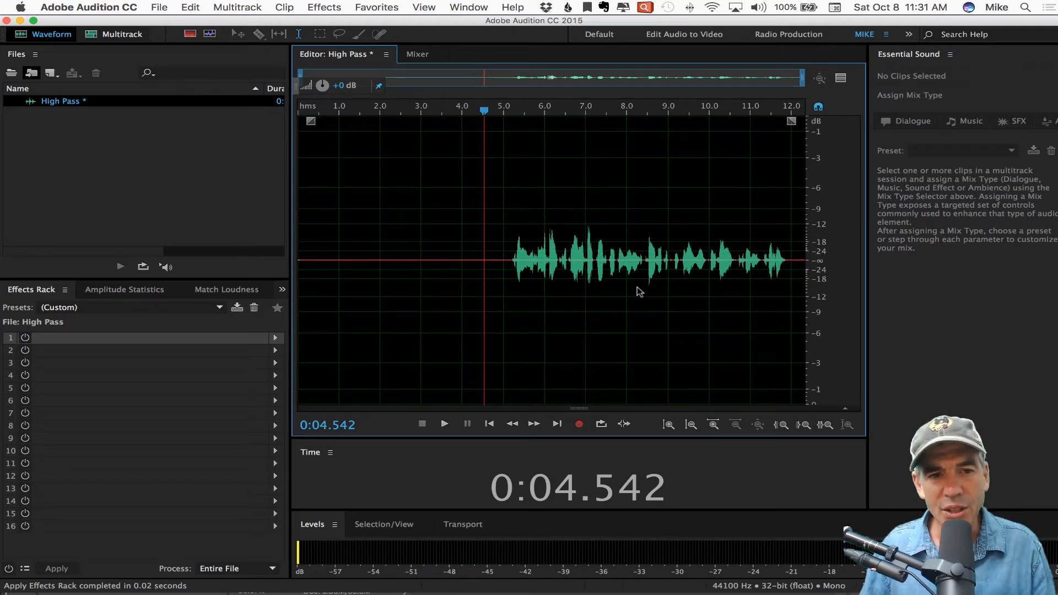
{"action": "mouse_move", "coordinate": [664, 283]}
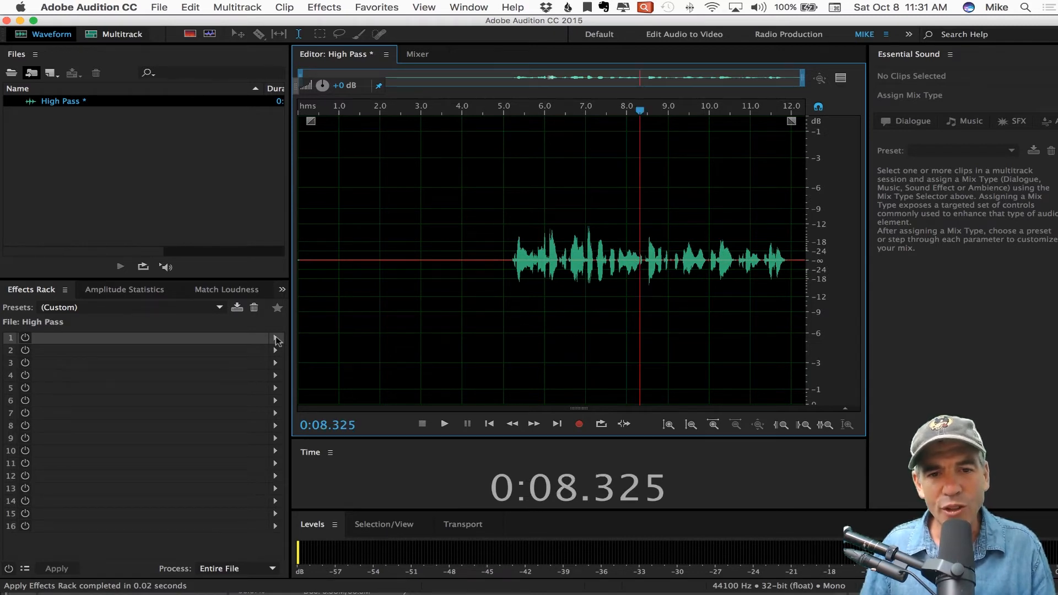
Add a (Default) Parametric Equalizer with high-pass enabled at 48 dB/Oct and 80 Hz
{"action": "left_click", "coordinate": [275, 338]}
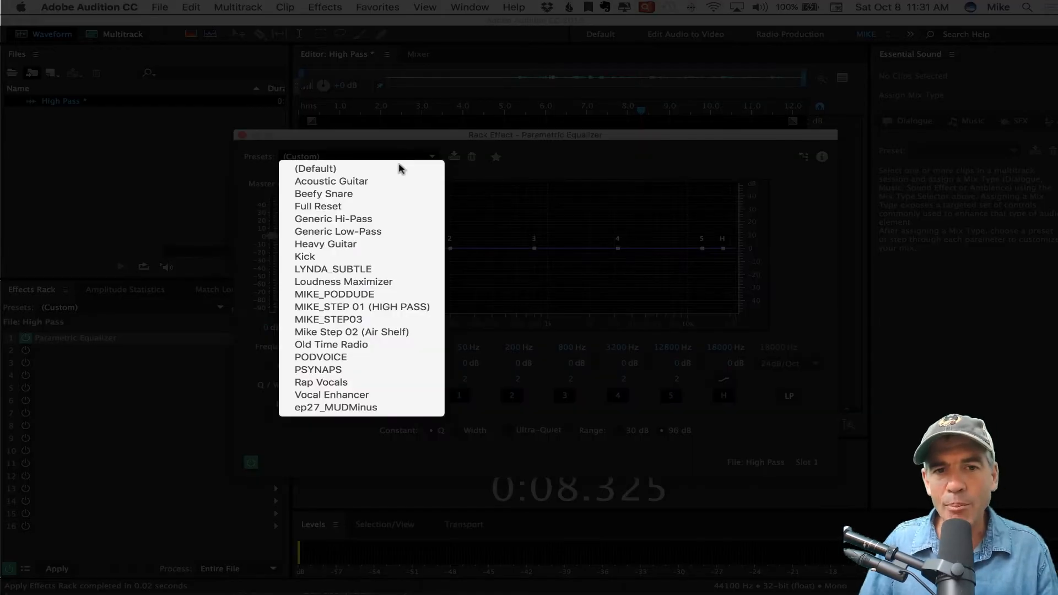
{"action": "left_click", "coordinate": [315, 168]}
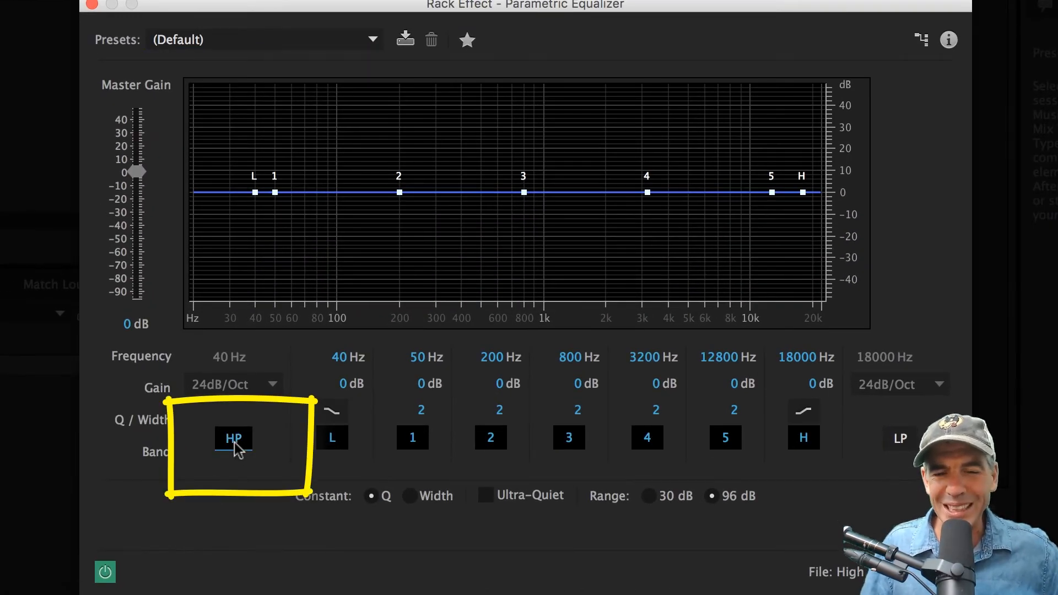
{"action": "left_click", "coordinate": [234, 438]}
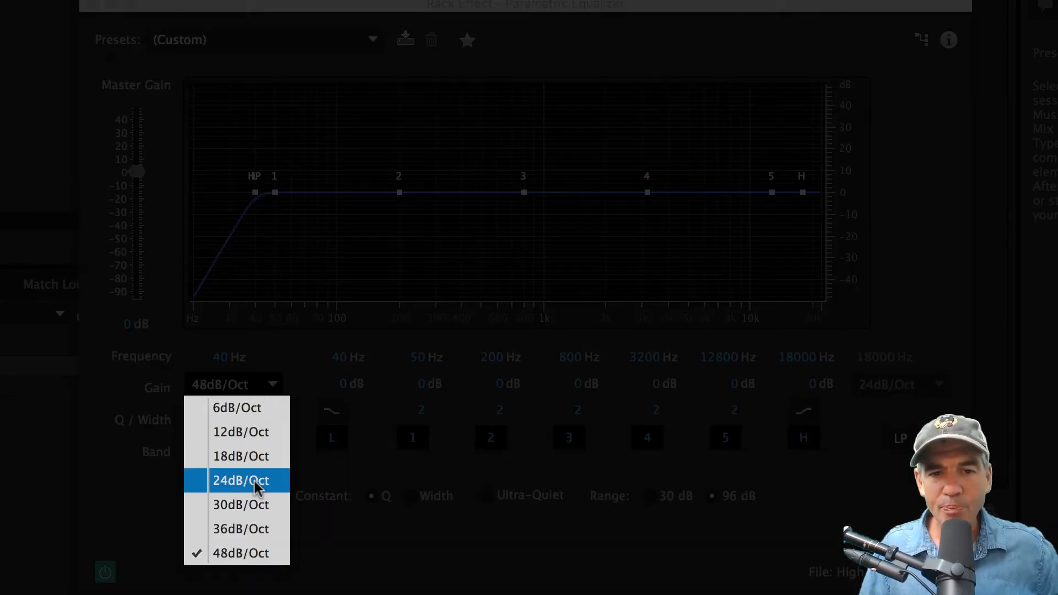
{"action": "left_click", "coordinate": [240, 480]}
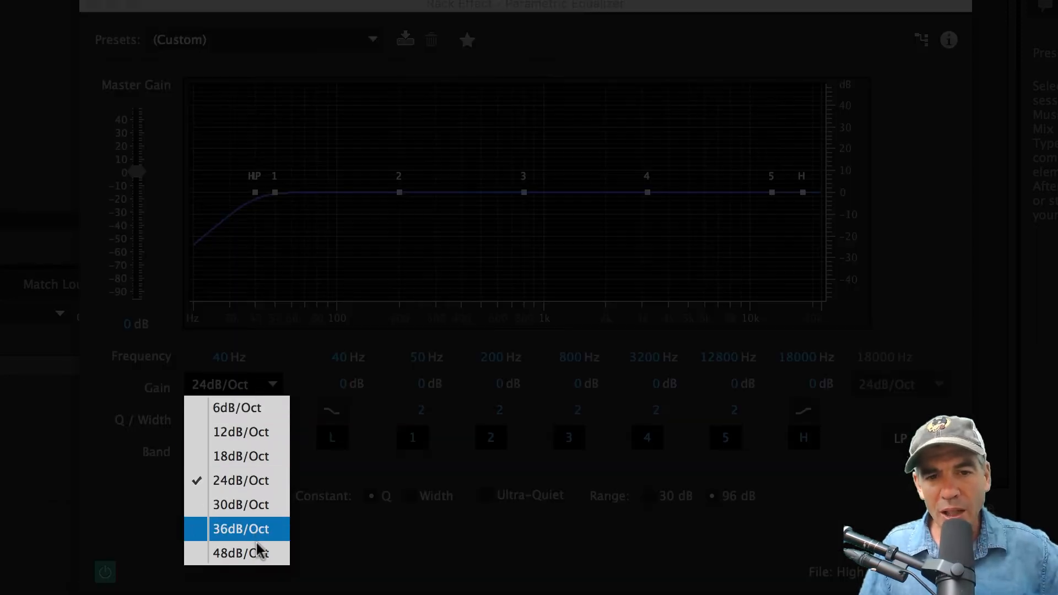
{"action": "left_click", "coordinate": [241, 553]}
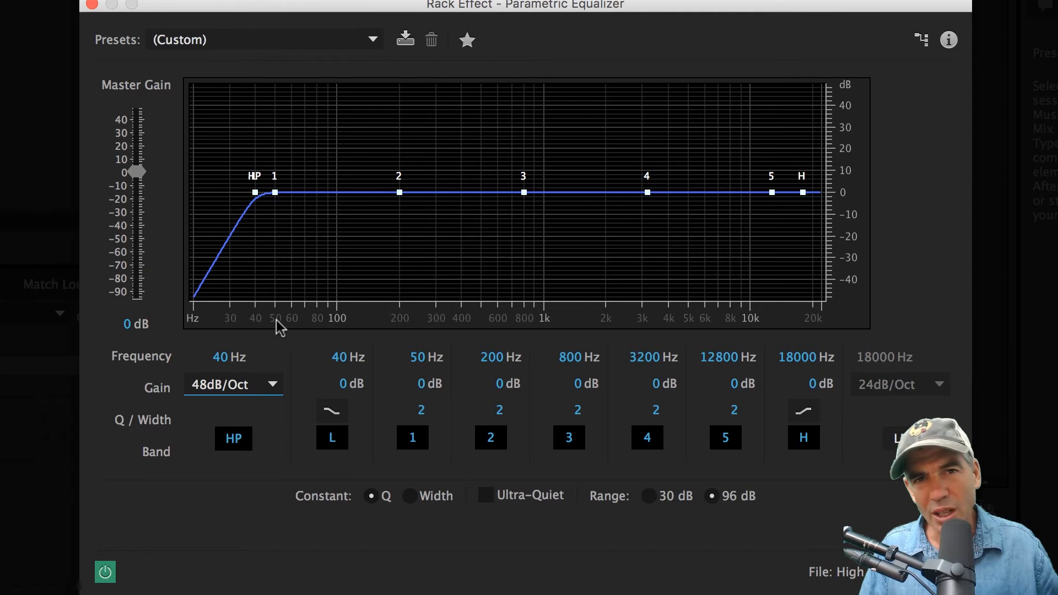
{"action": "mouse_move", "coordinate": [216, 376]}
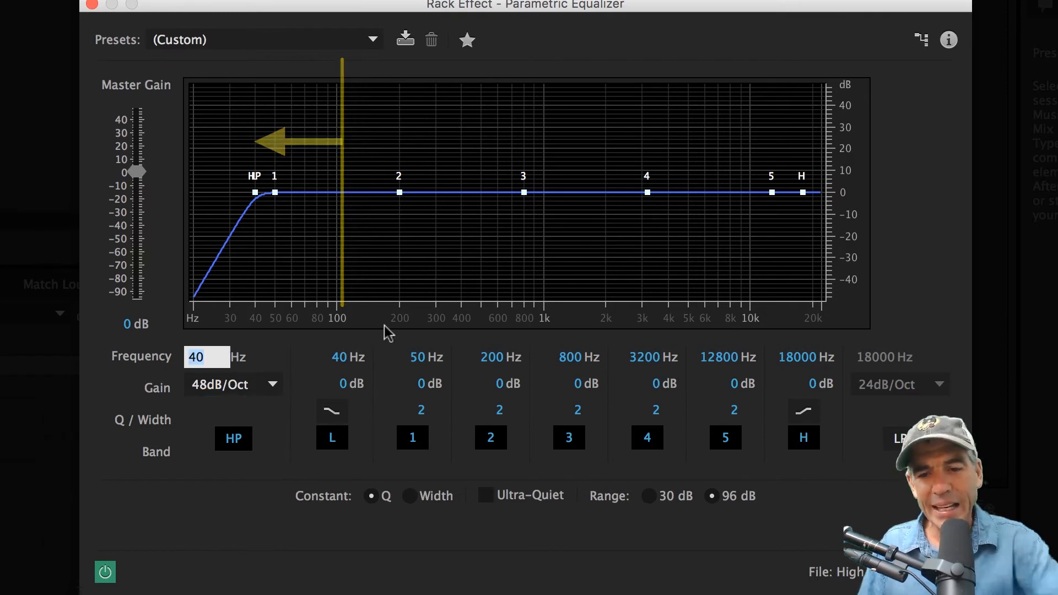
{"action": "left_click_drag", "start_coordinate": [343, 192], "coordinate": [317, 193]}
{"action": "type", "text": "80"}
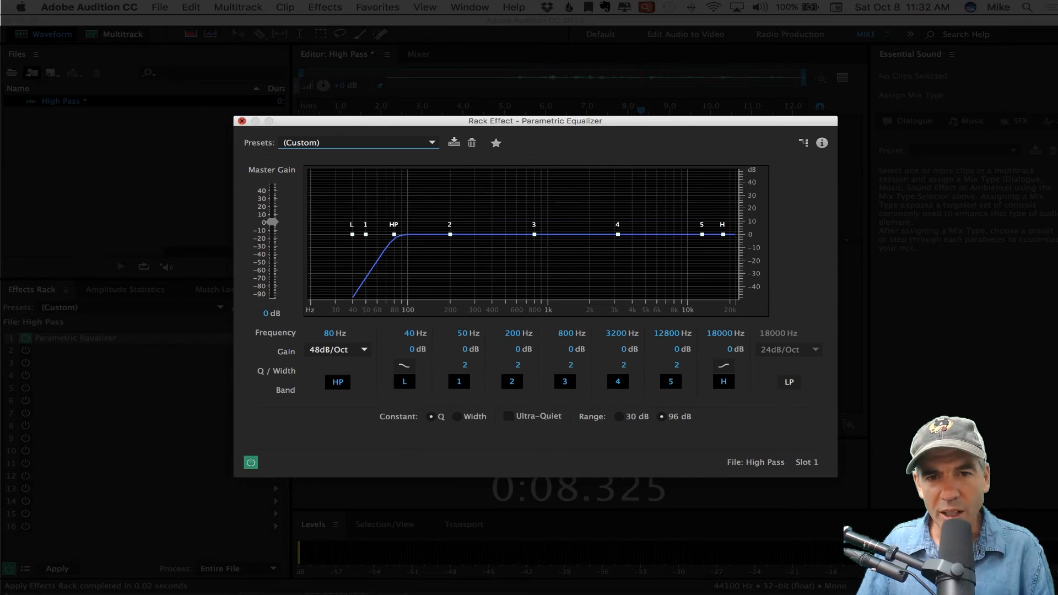
Close the Parametric Equalizer settings window
{"action": "left_click", "coordinate": [241, 121]}
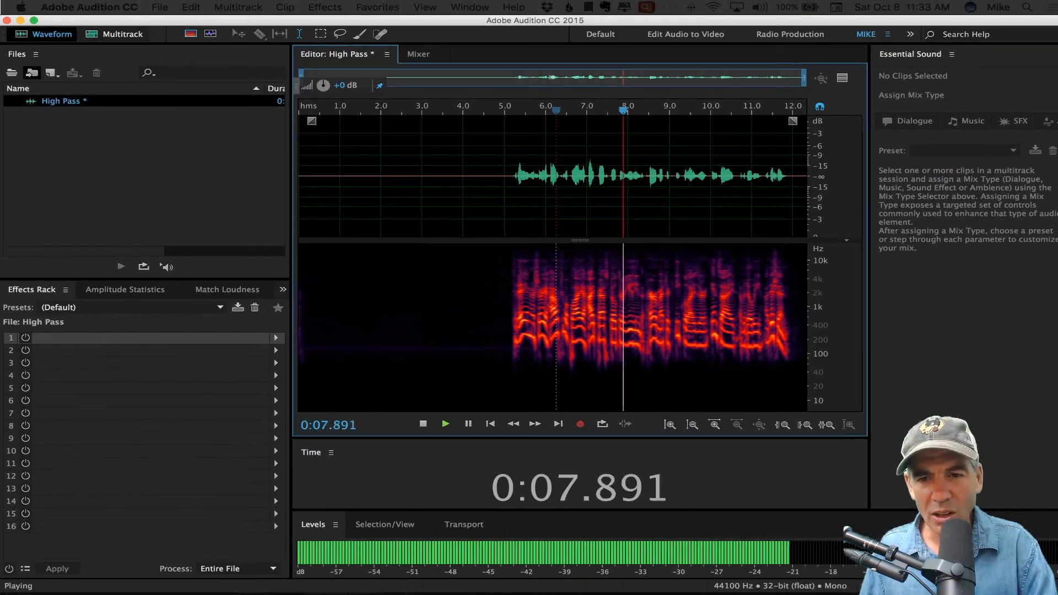
Reopen the Parametric Equalizer and keep the high-pass slope at 48 dB/Oct
{"action": "left_click", "coordinate": [423, 424]}
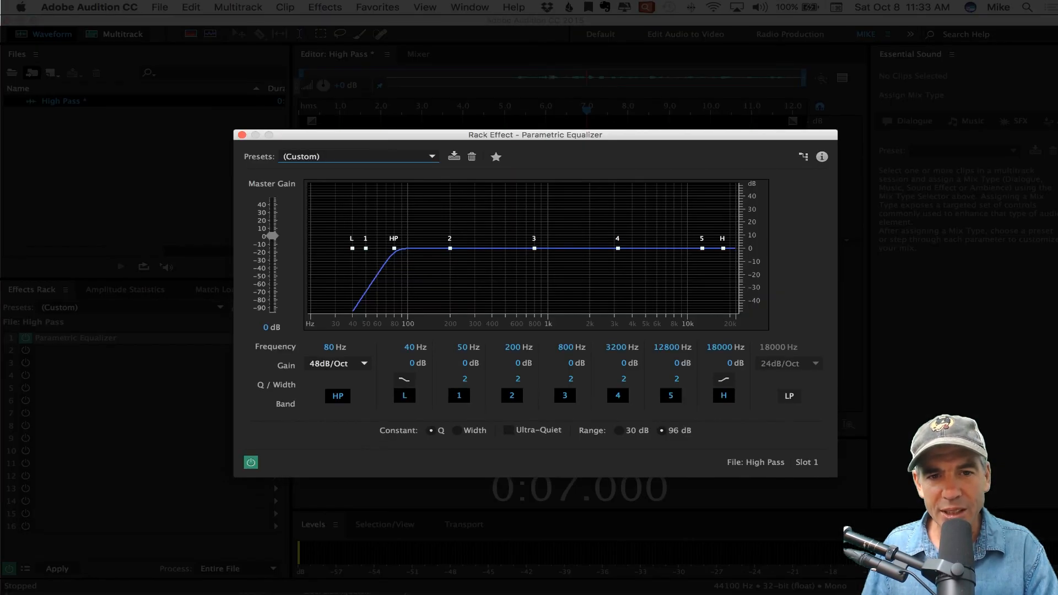
{"action": "left_click", "coordinate": [337, 364]}
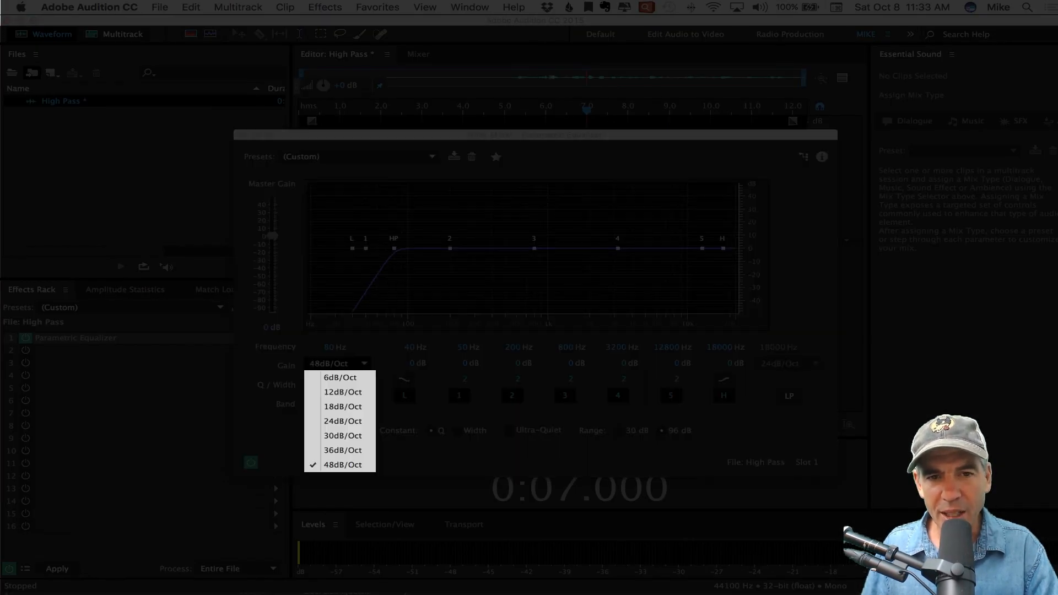
{"action": "left_click", "coordinate": [343, 464]}
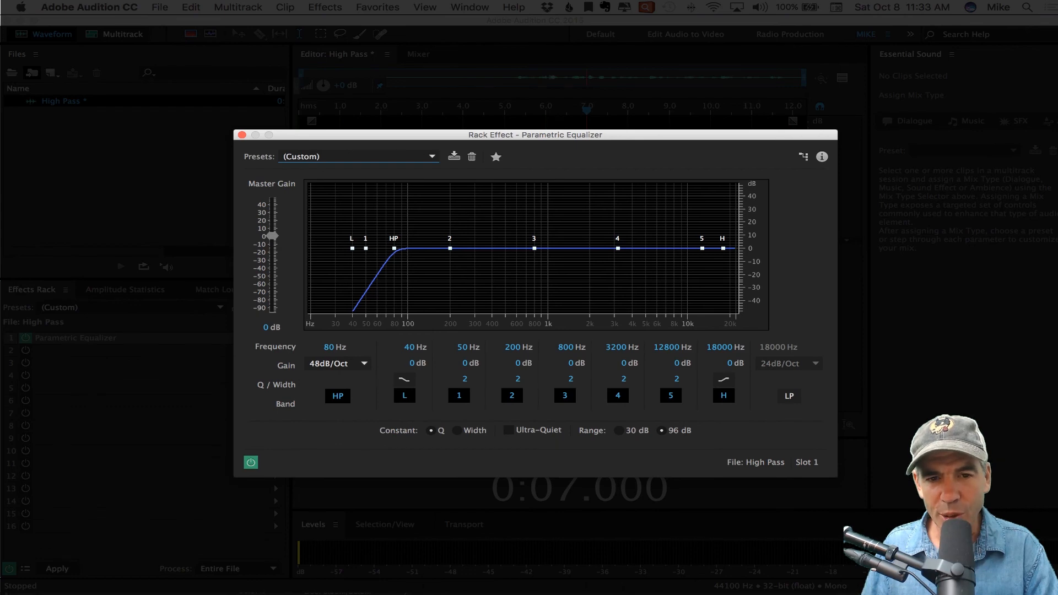